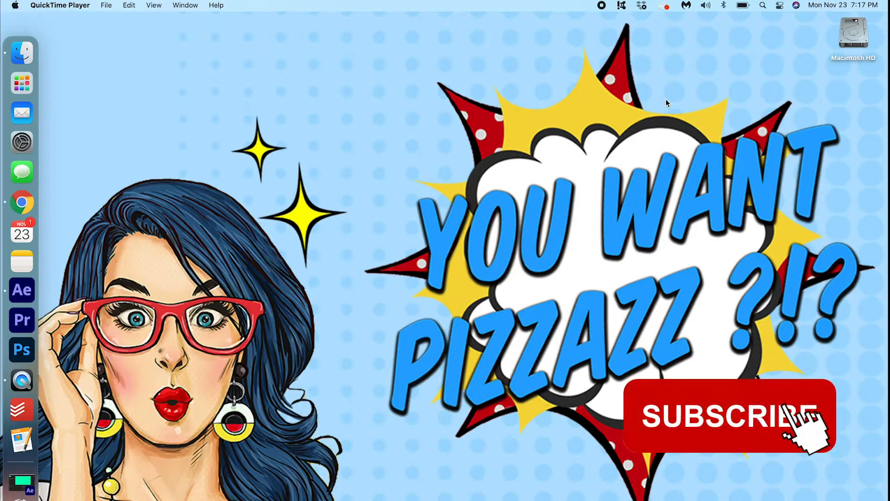
Step: Bring After Effects forward and switch to the Horizontal Type Tool for the Swing Text Comp
{"action": "left_click", "coordinate": [729, 416]}
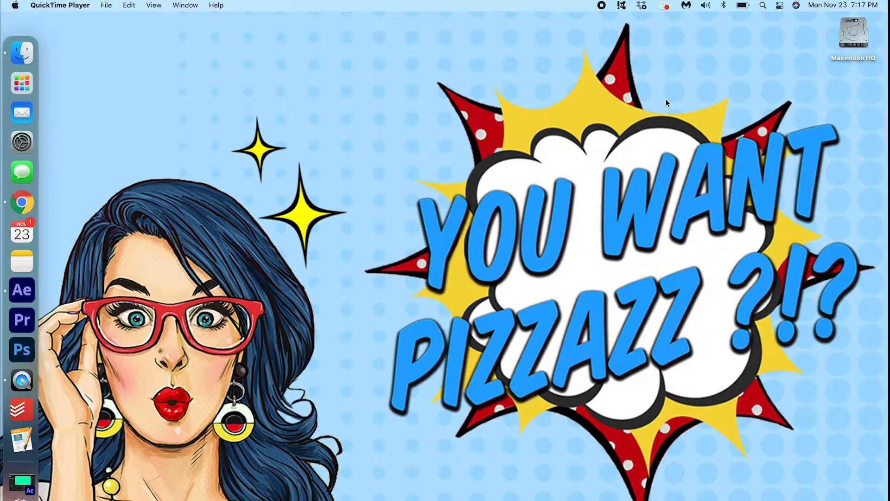
{"action": "mouse_move", "coordinate": [21, 289]}
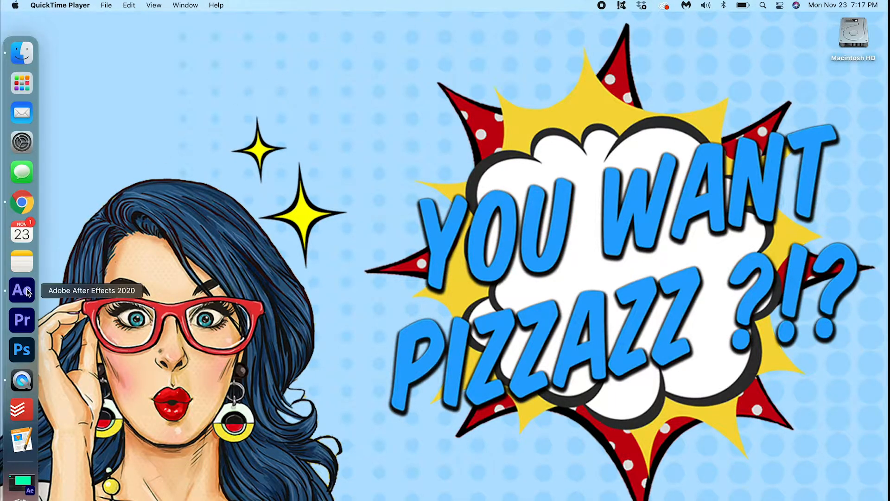
{"action": "left_click", "coordinate": [21, 290]}
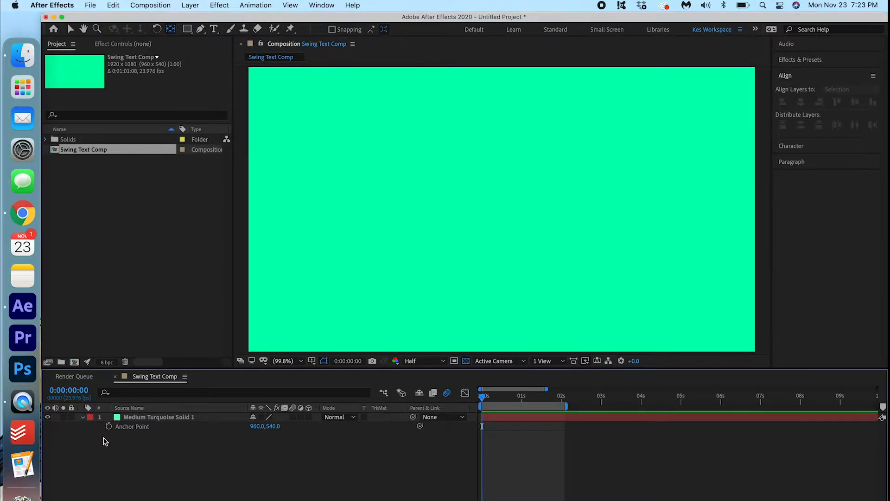
{"action": "left_click", "coordinate": [81, 416]}
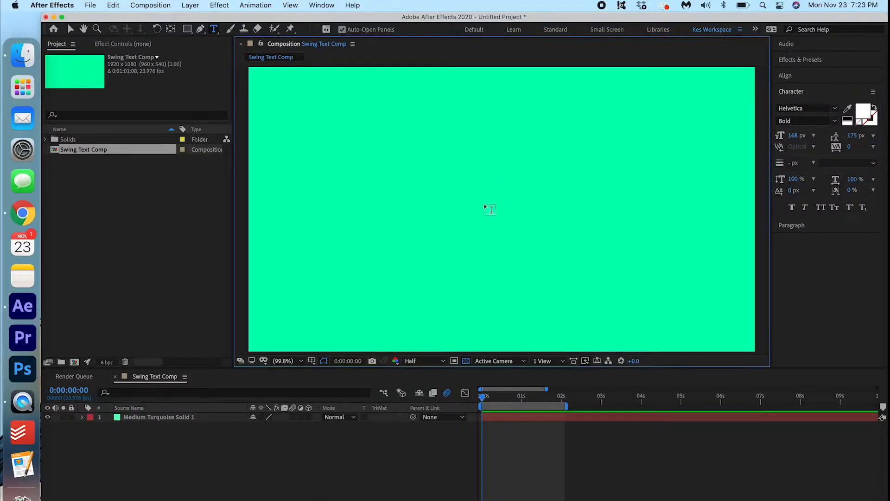
Step: Create a white bold text layer reading 'HOWDY' over the turquoise background
{"action": "type", "text": "HOWDY"}
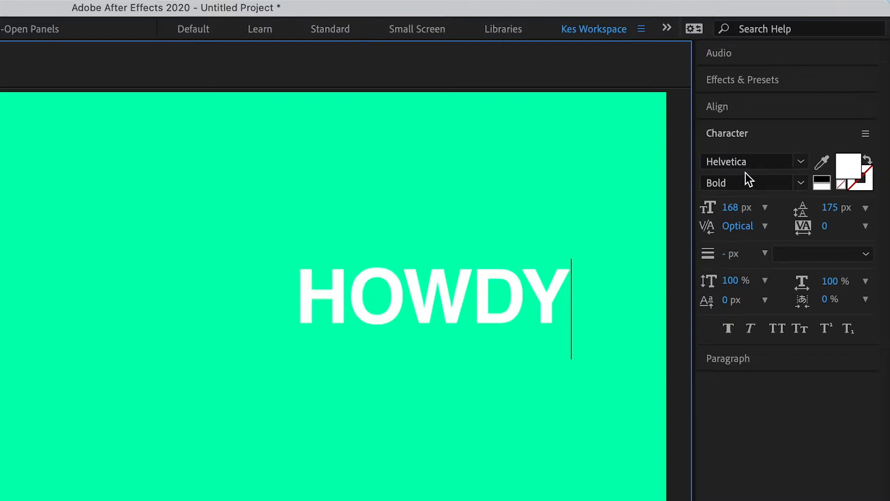
{"action": "mouse_move", "coordinate": [826, 227]}
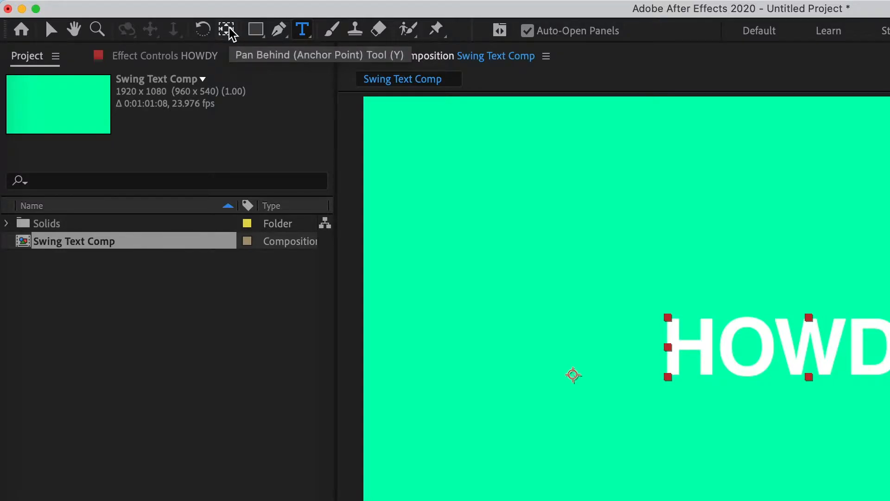
Step: Move the HOWDY layer's anchor point to the top edge with the Pan Behind tool
{"action": "left_click", "coordinate": [226, 29]}
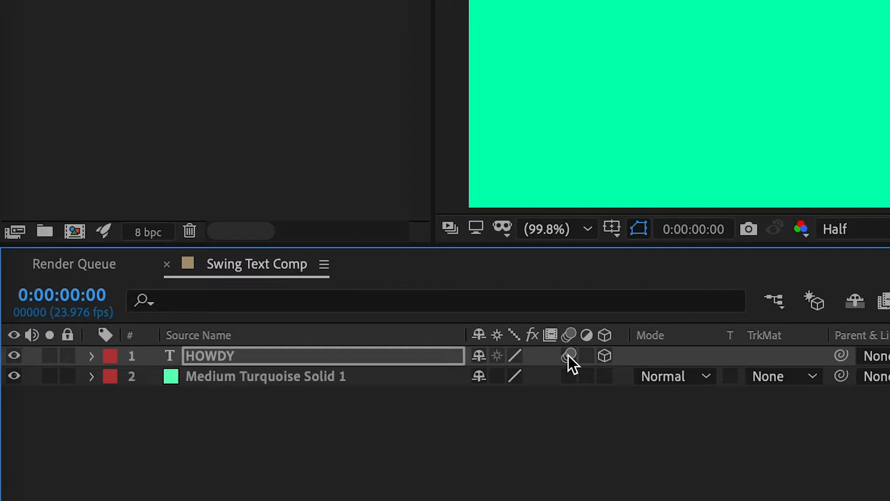
Step: Expand the HOWDY layer's Transform to reveal X, Y and Z Rotation at 0°
{"action": "left_click", "coordinate": [92, 355]}
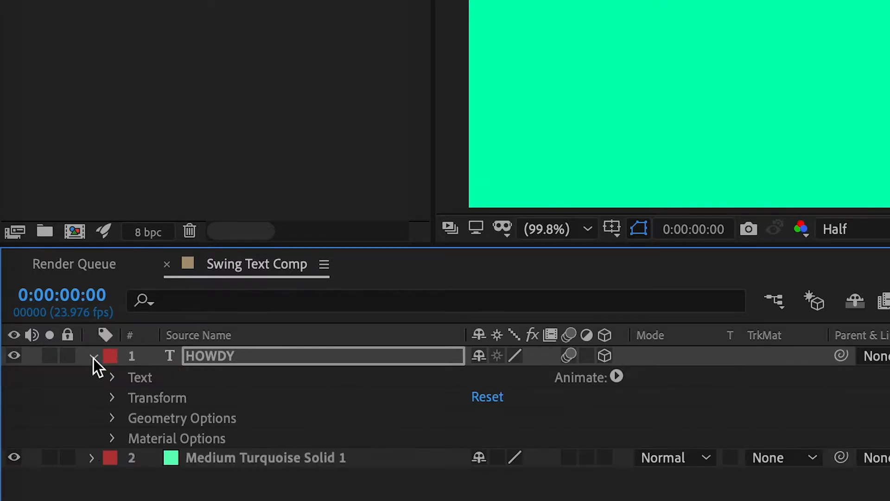
{"action": "left_click", "coordinate": [112, 398]}
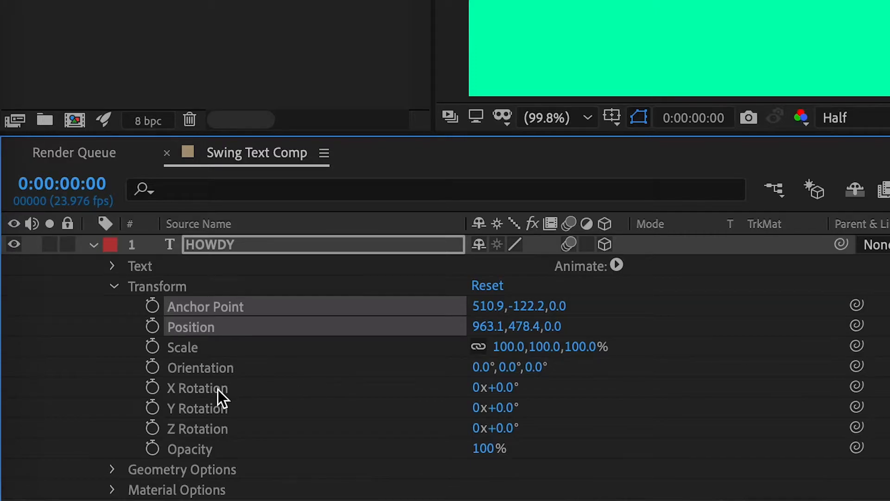
{"action": "mouse_move", "coordinate": [214, 448]}
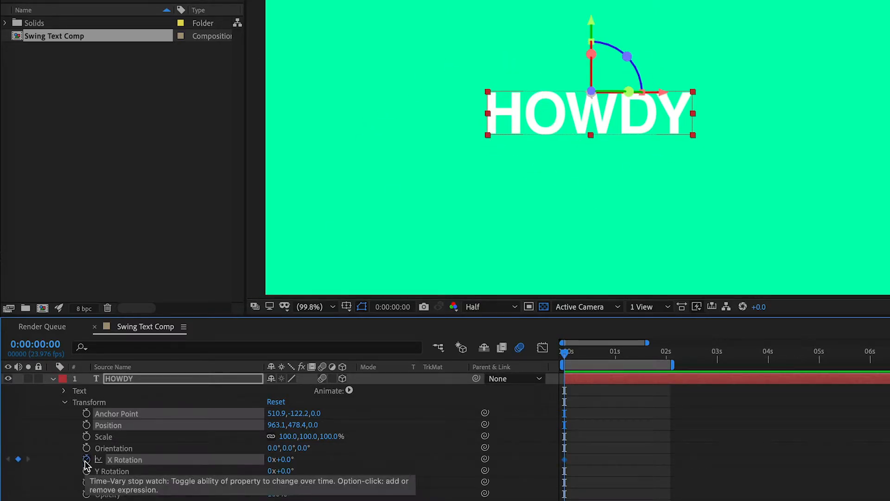
Step: Keyframe X Rotation at 15° on frame 15 and -30° on frame 12
{"action": "left_click", "coordinate": [85, 459]}
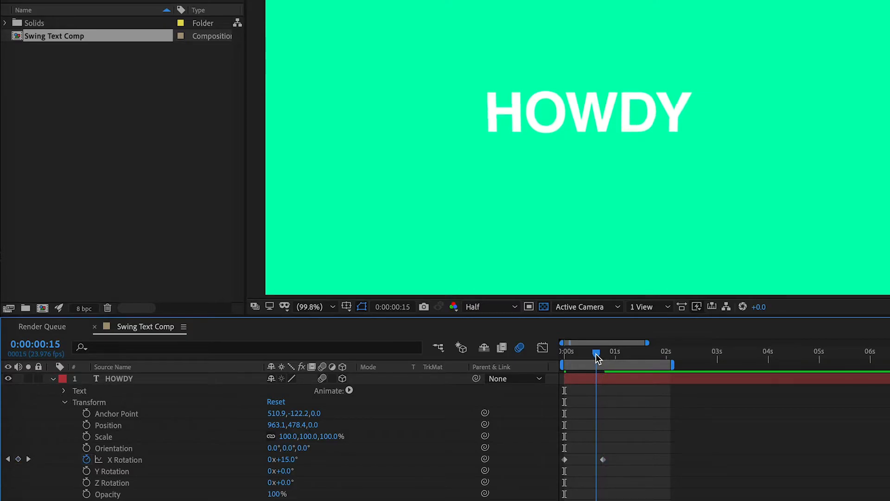
{"action": "left_click_drag", "start_coordinate": [596, 352], "coordinate": [589, 353]}
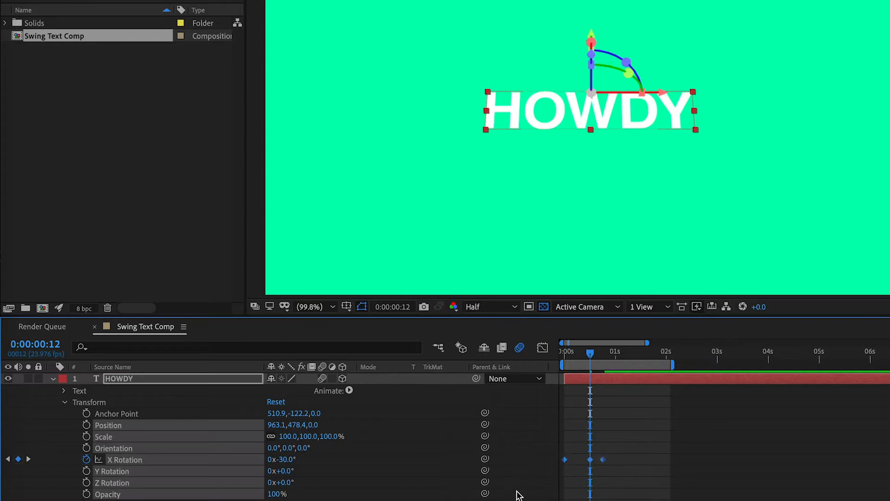
{"action": "right_click", "coordinate": [589, 459]}
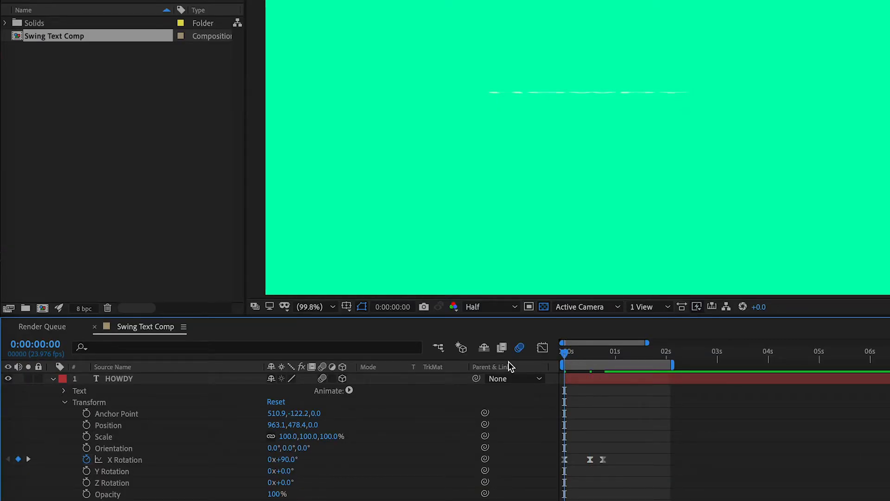
Step: Set the first X Rotation keyframe to 90°, ease the keyframes and retime the last two
{"action": "left_click", "coordinate": [590, 351]}
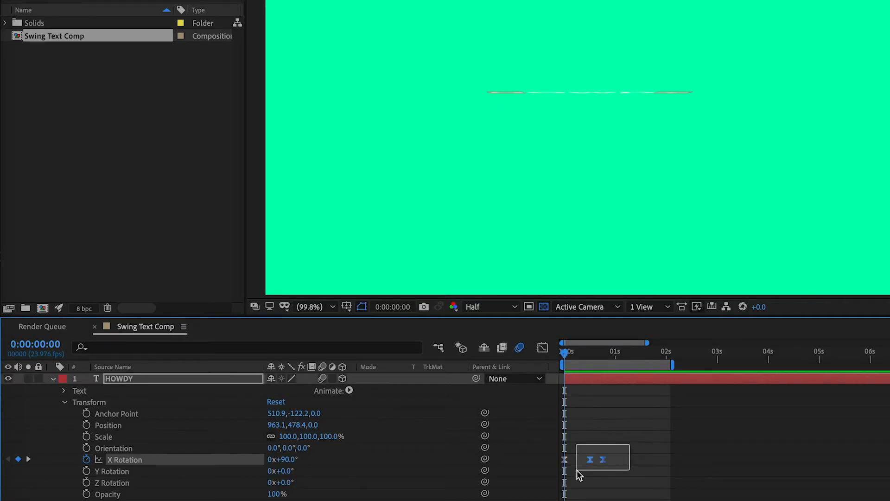
{"action": "left_click_drag", "start_coordinate": [602, 457], "coordinate": [607, 466]}
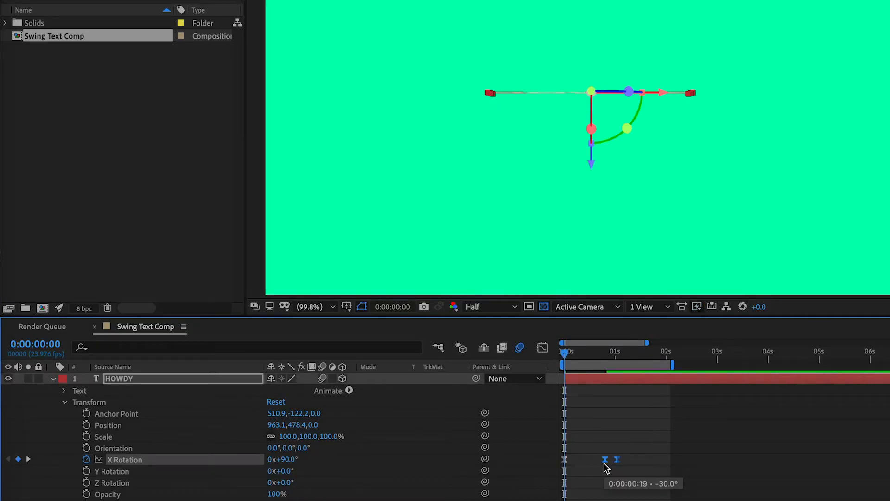
{"action": "left_click_drag", "start_coordinate": [606, 459], "coordinate": [583, 459]}
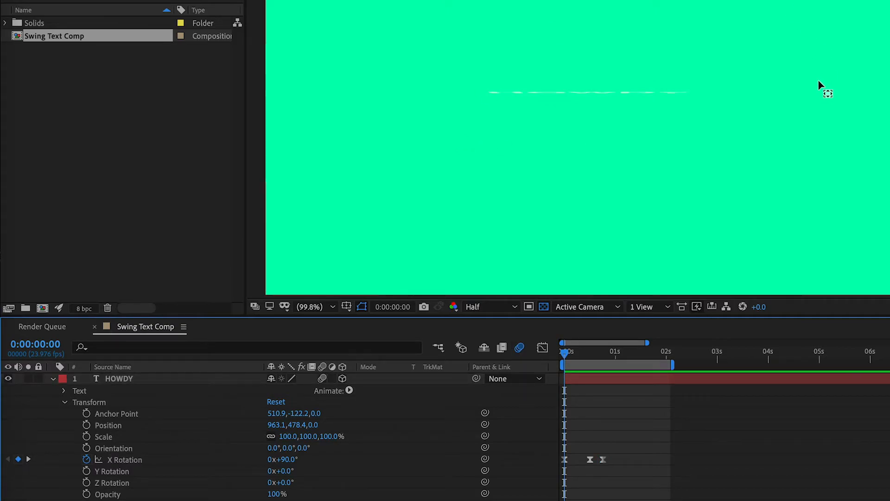
{"action": "mouse_move", "coordinate": [662, 96]}
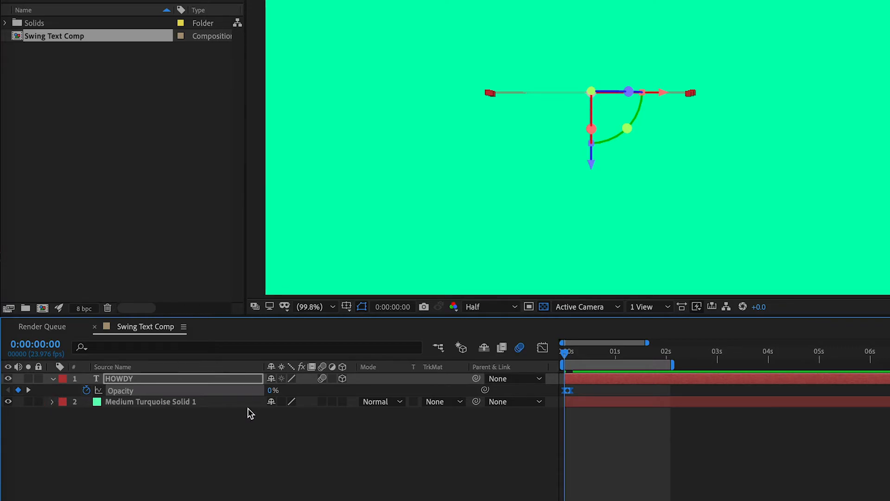
{"action": "mouse_move", "coordinate": [147, 401]}
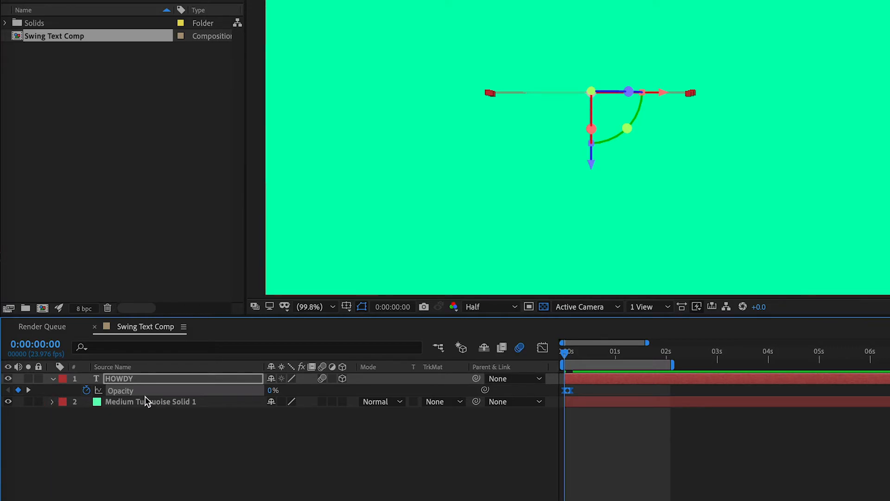